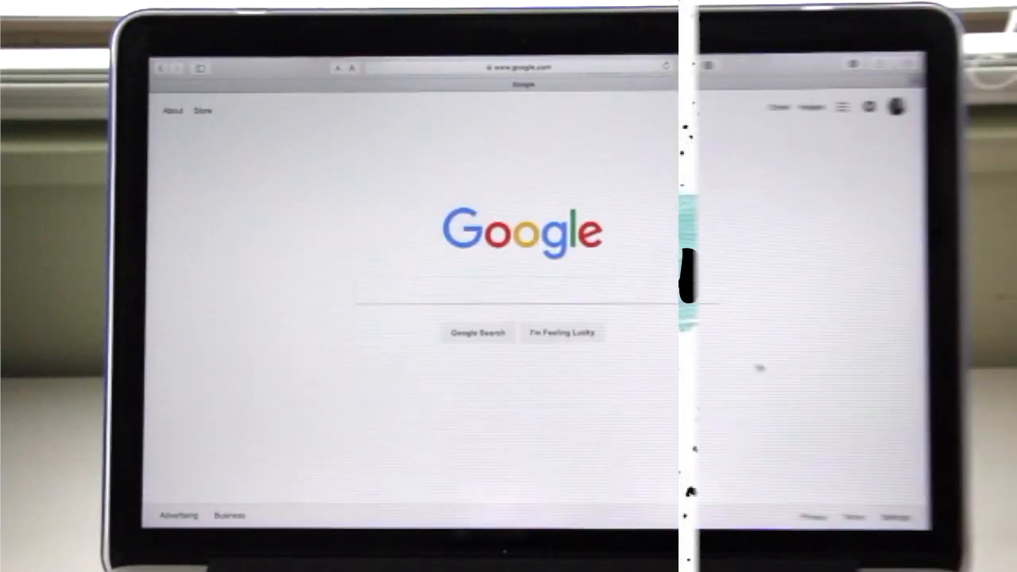
Search Google for 'project gutenberg'.
click(525, 289)
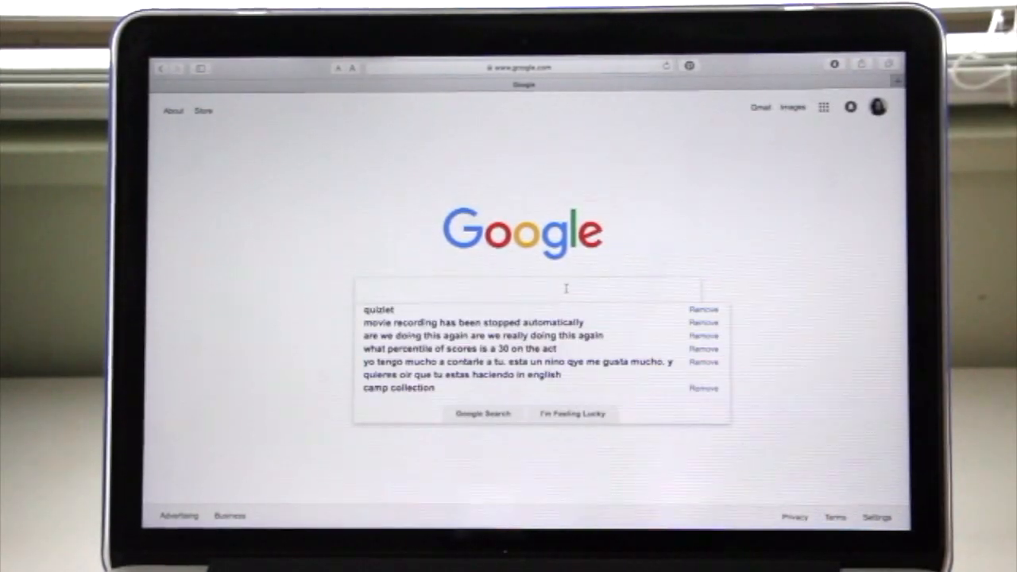
text(project gutenberg)
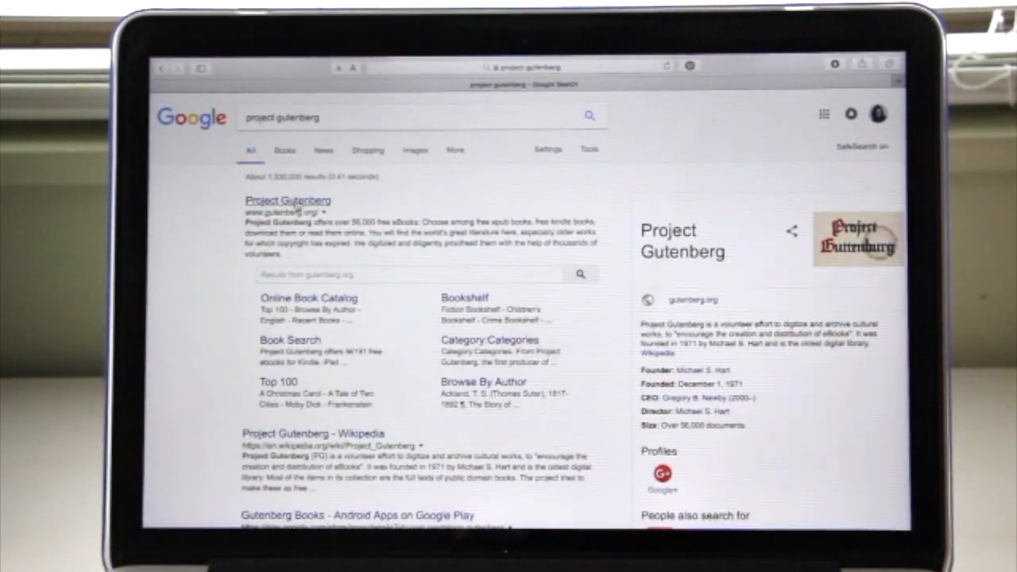
Open the Project Gutenberg site and search its catalogue for 'the scarlet letter'.
click(287, 199)
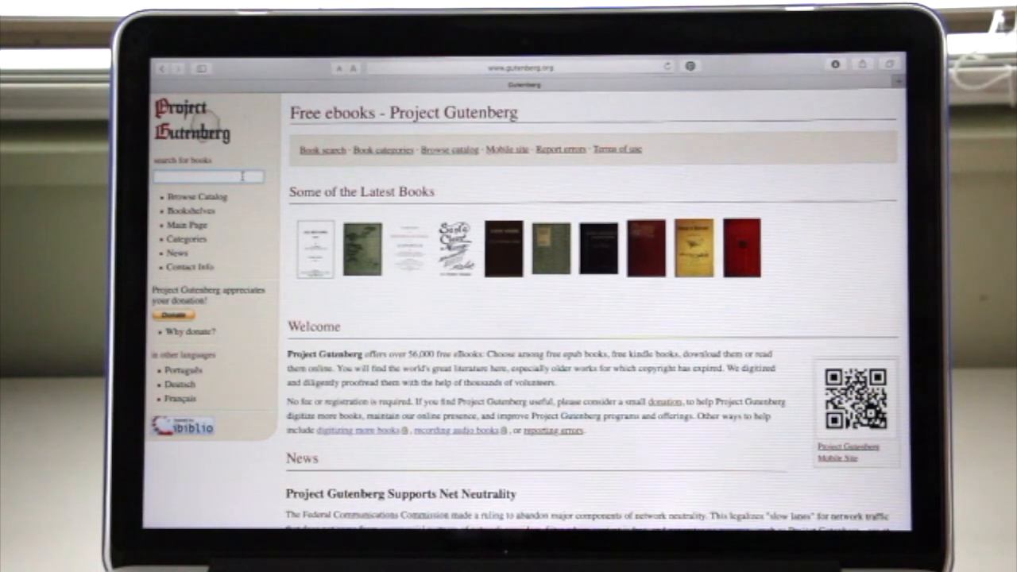
text(the scarlet letter)
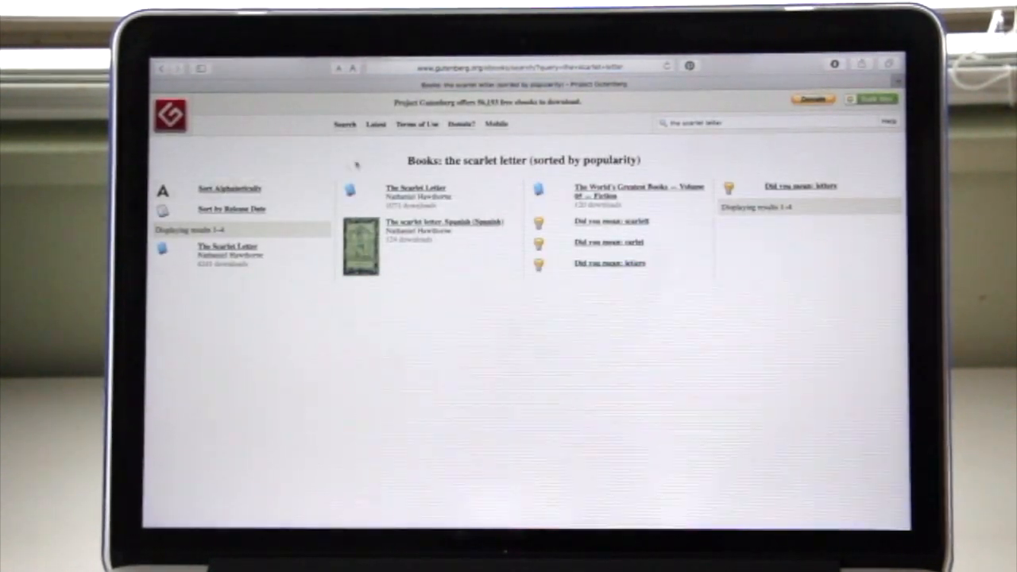
Open Hawthorne's The Scarlet Letter page and download the EPUB with images.
click(414, 188)
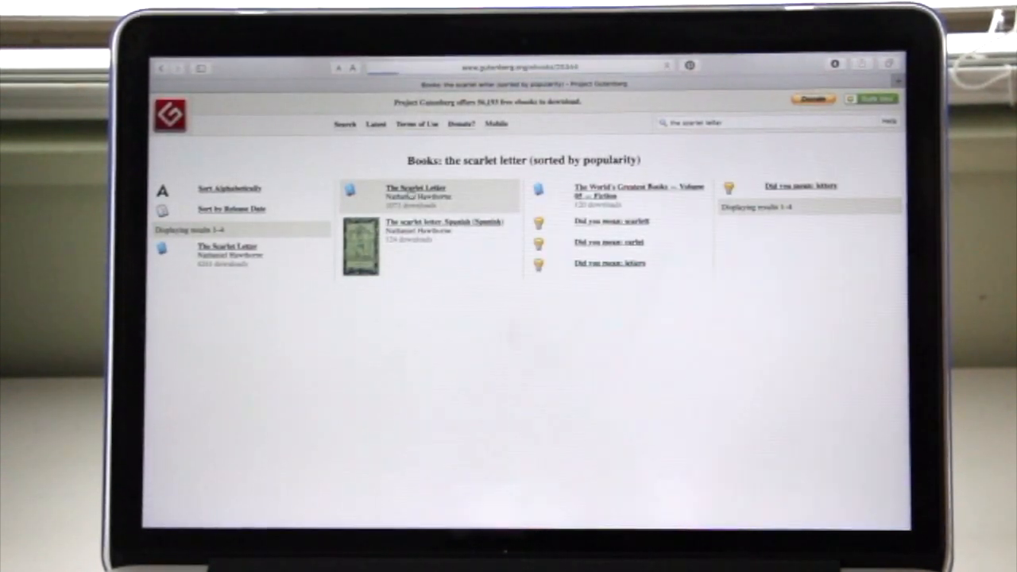
click(416, 188)
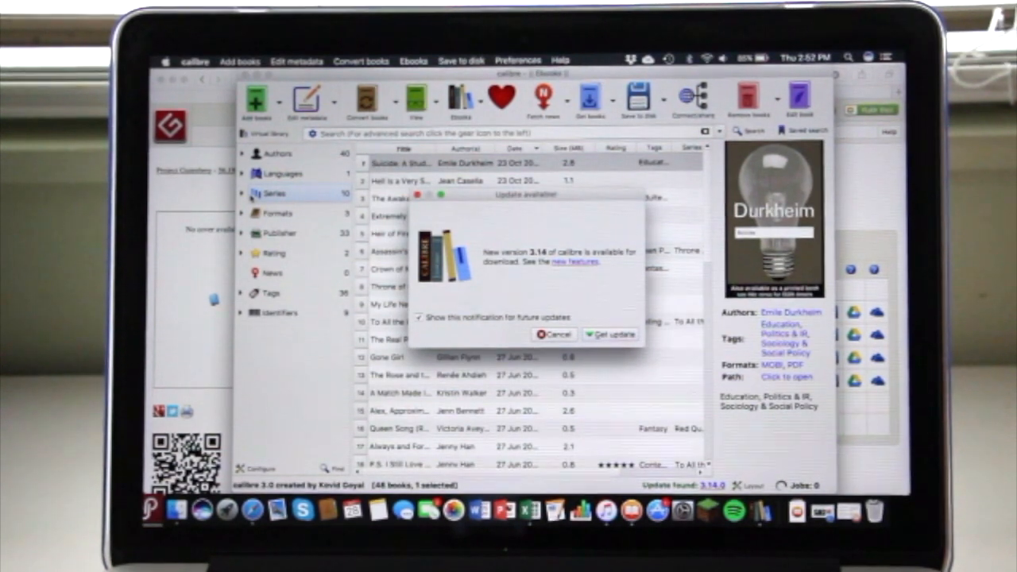
Cancel calibre's update notice to reach the 48-book library.
click(543, 333)
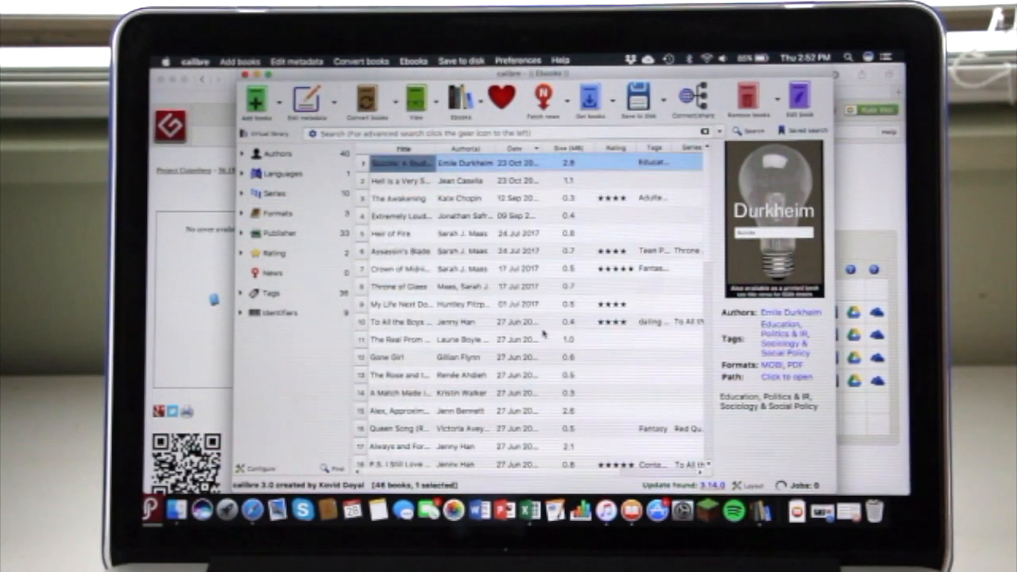
mouse_move(399, 181)
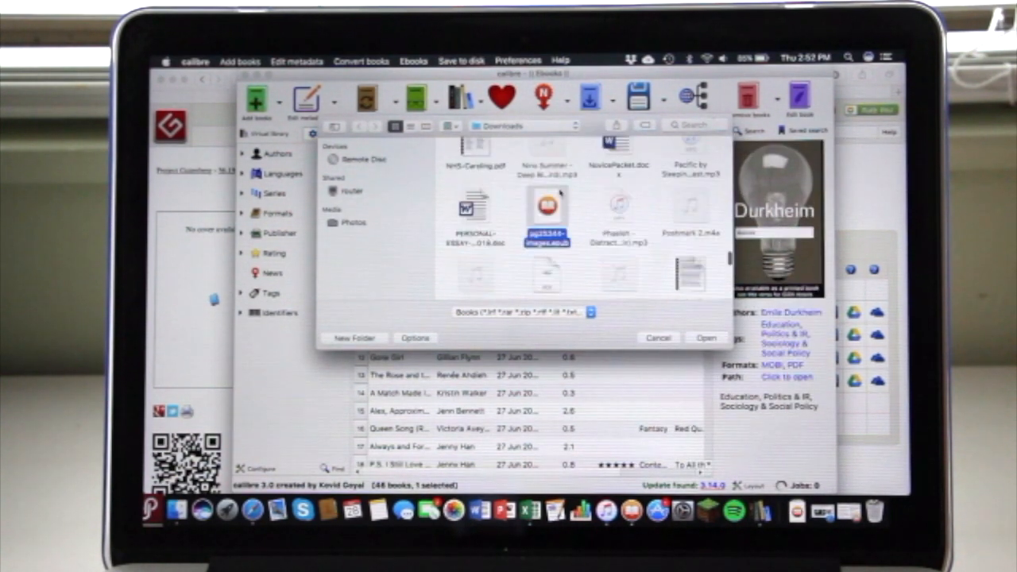
click(705, 338)
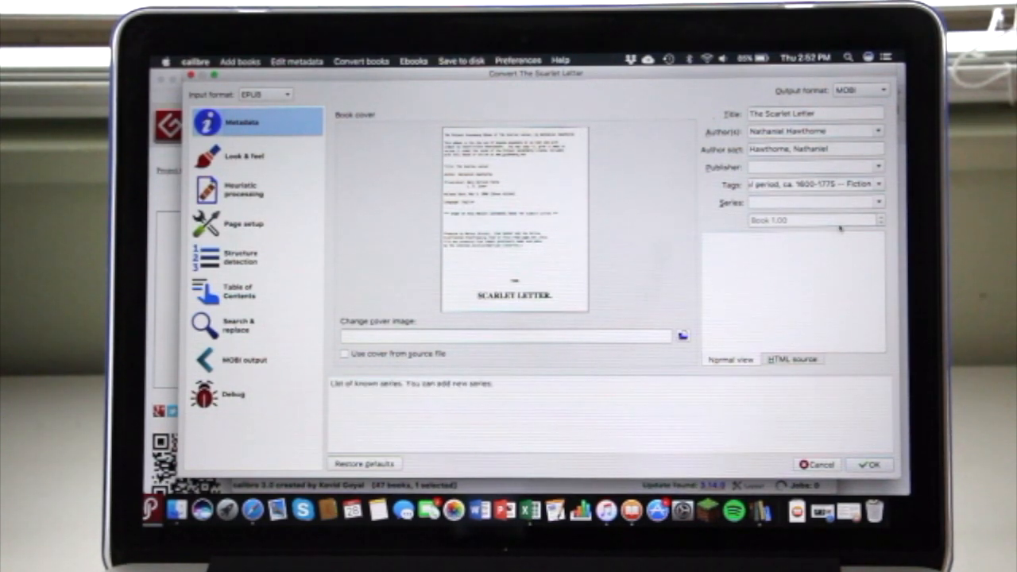
mouse_move(835, 230)
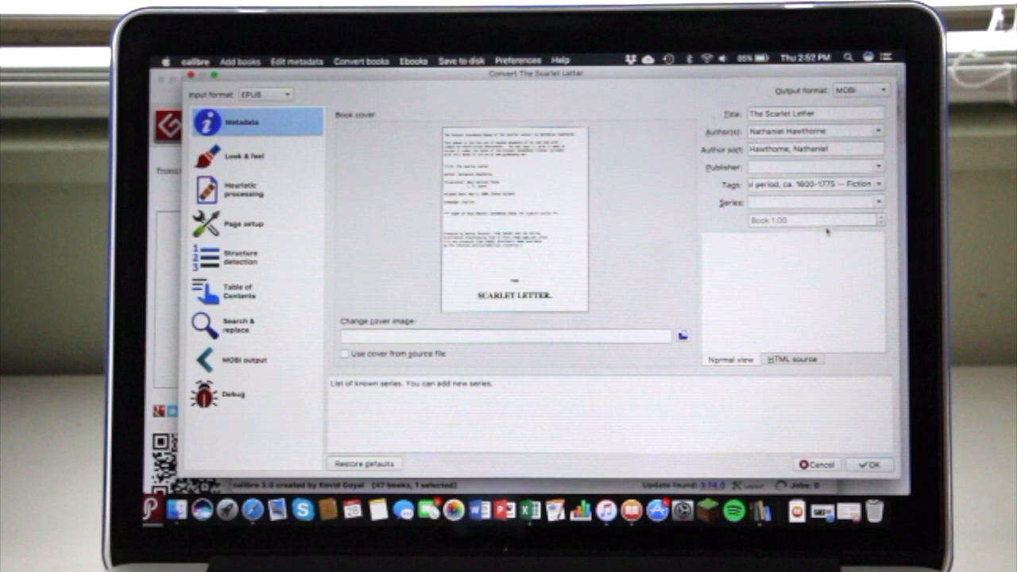
Set the output format to MOBI and start converting The Scarlet Letter.
click(858, 90)
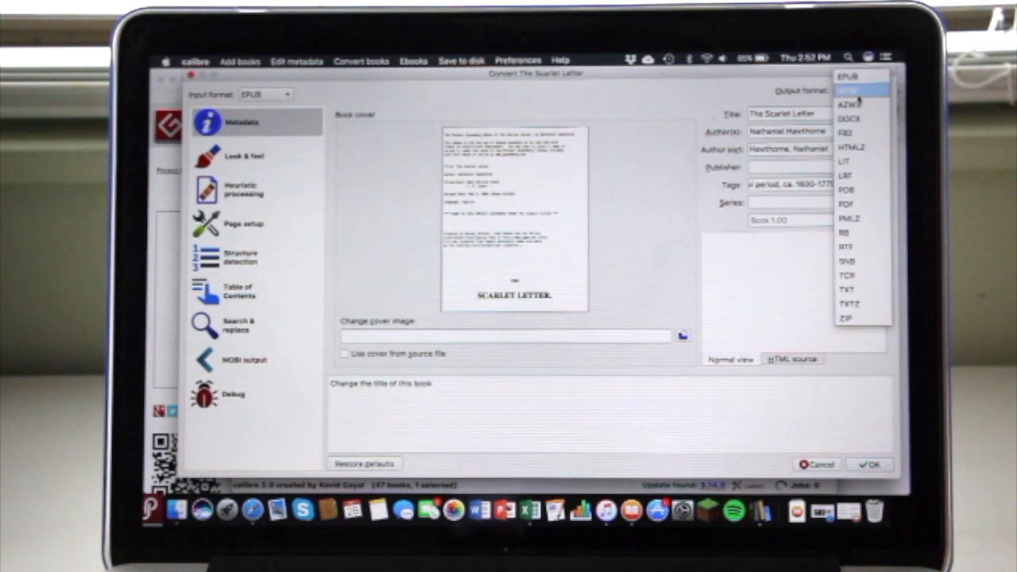
click(850, 78)
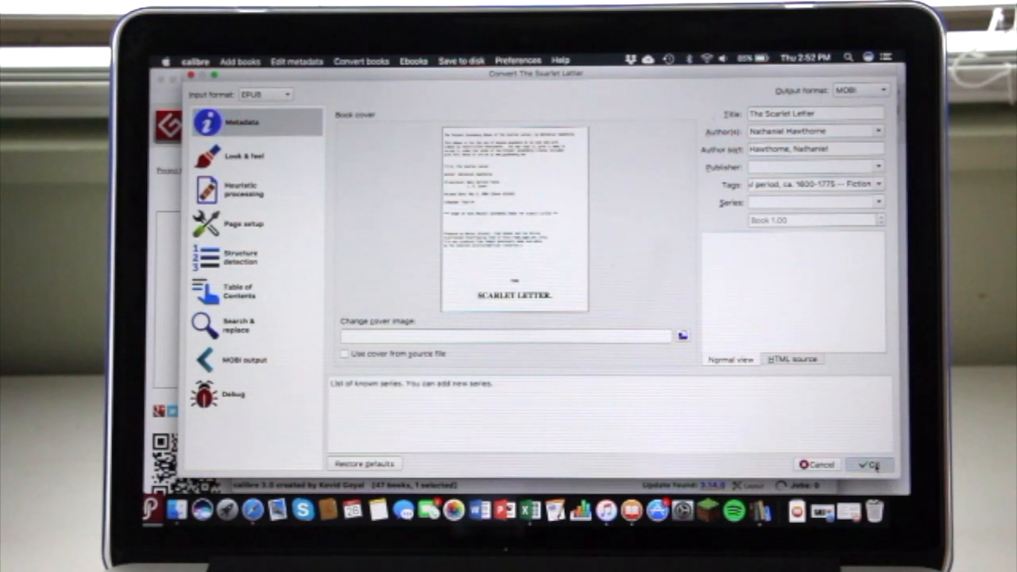
click(870, 465)
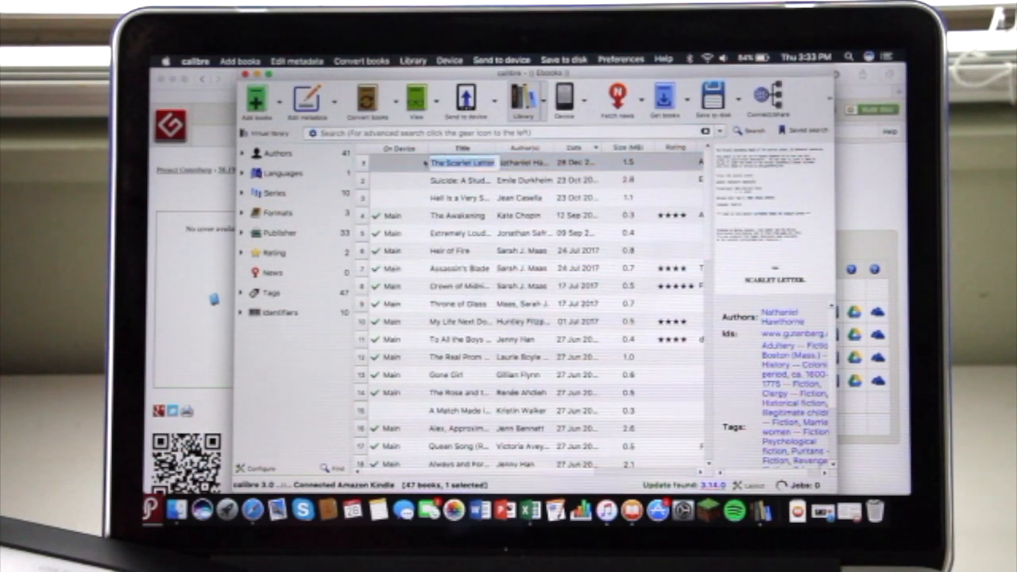
Select The Scarlet Letter and send it to the Kindle's main memory.
click(461, 162)
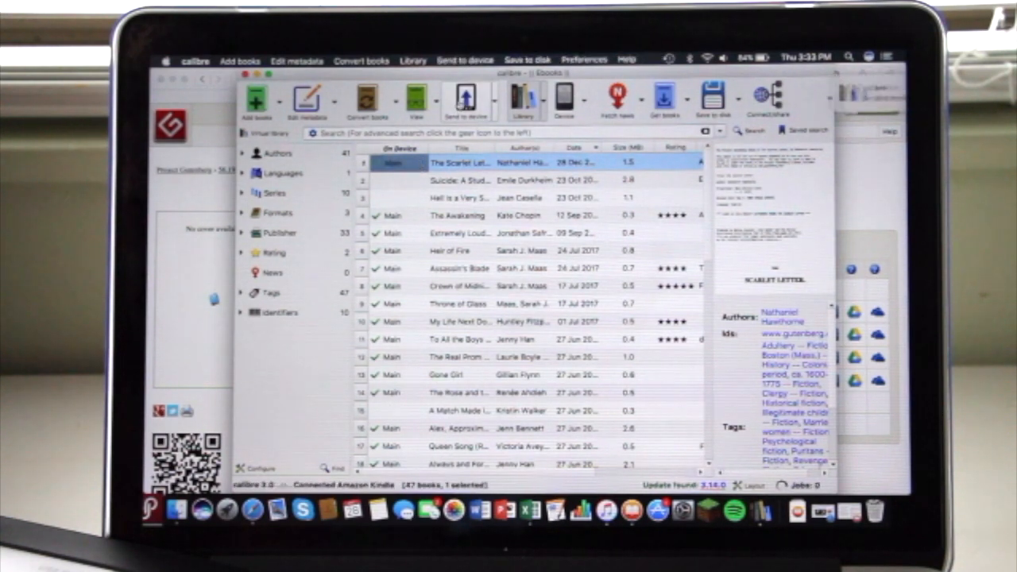
click(460, 99)
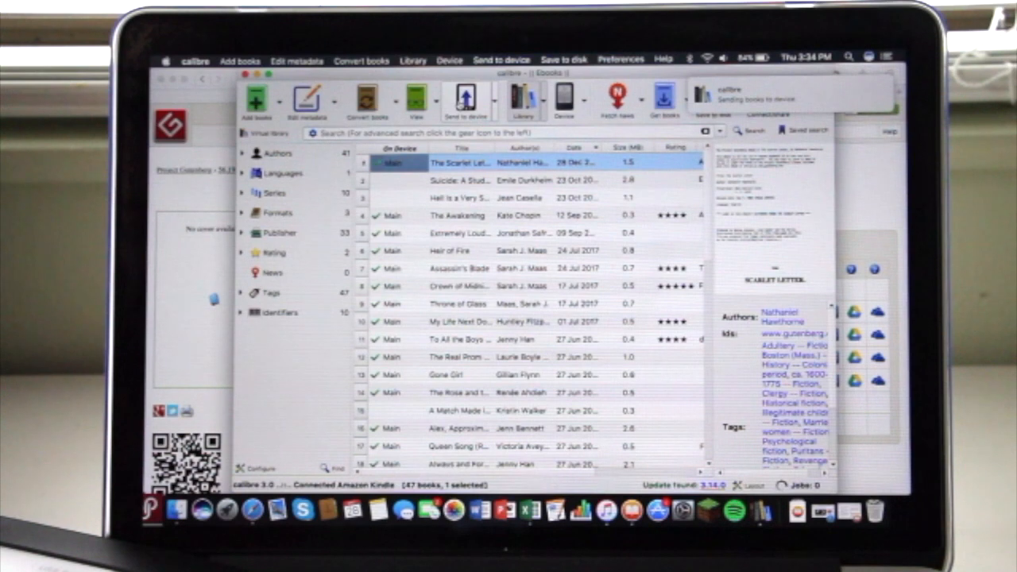